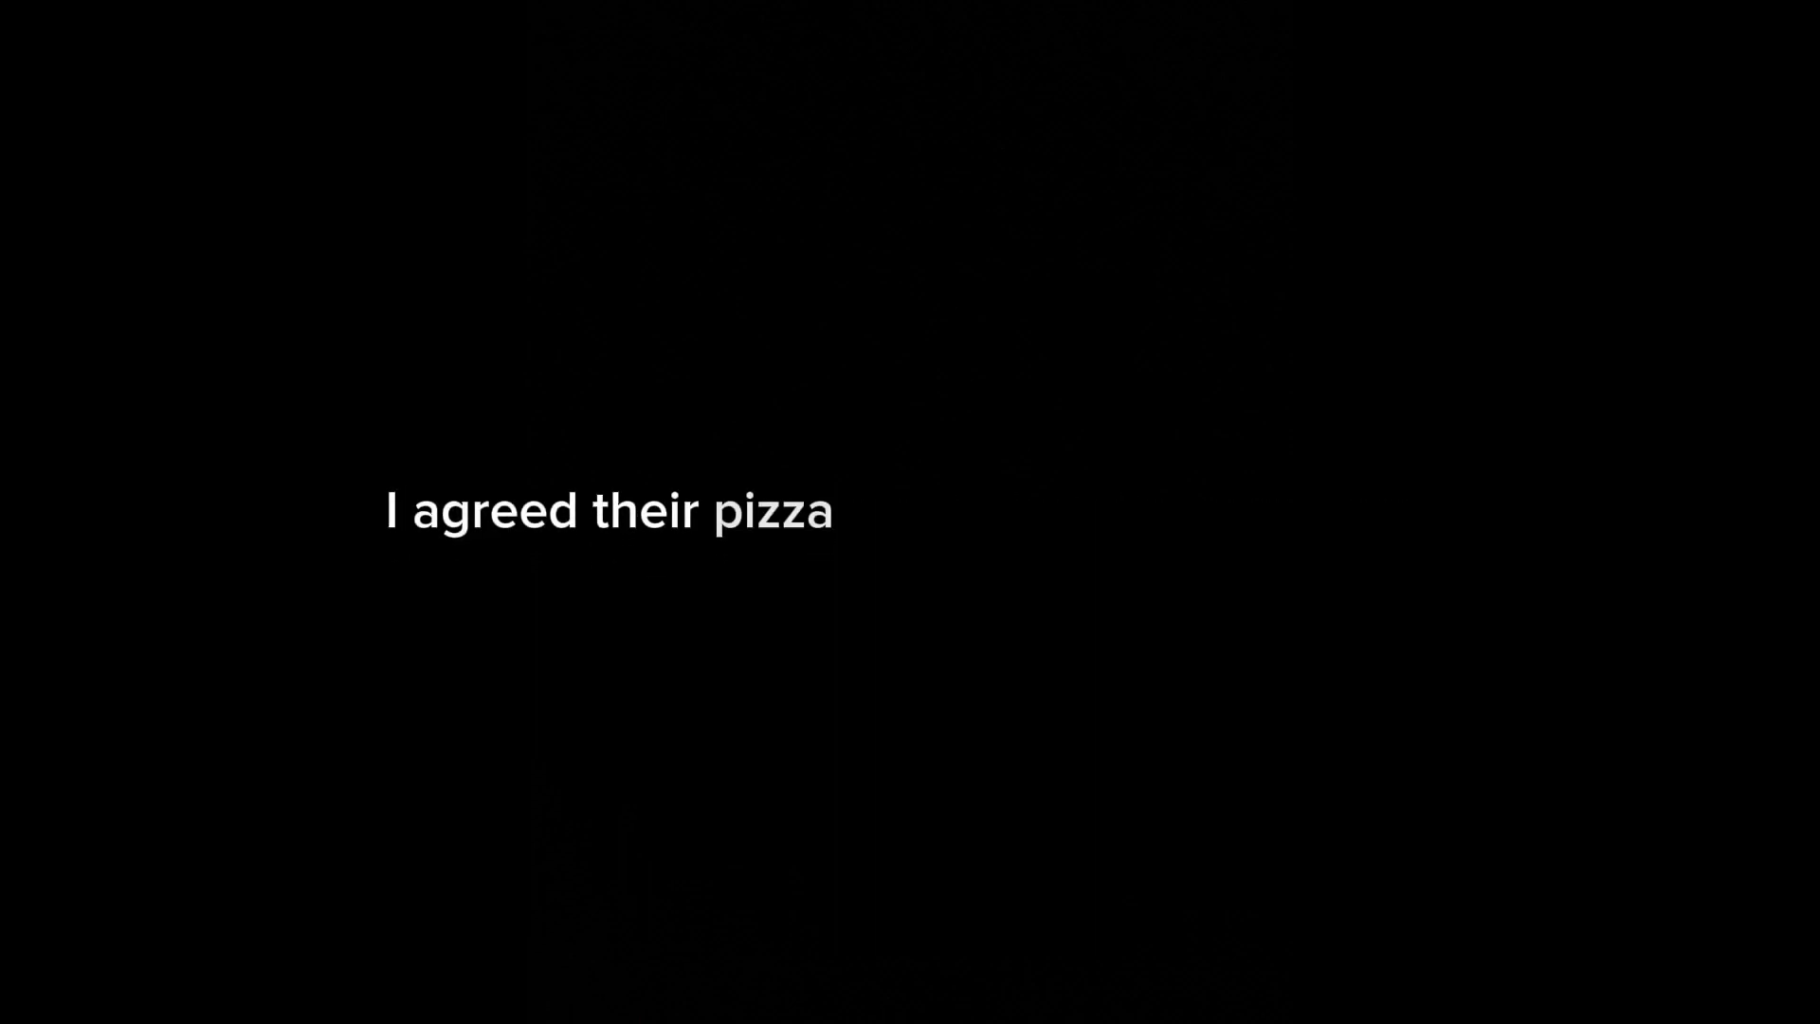
{"action": "type", "text": "was always hot and tasty"}
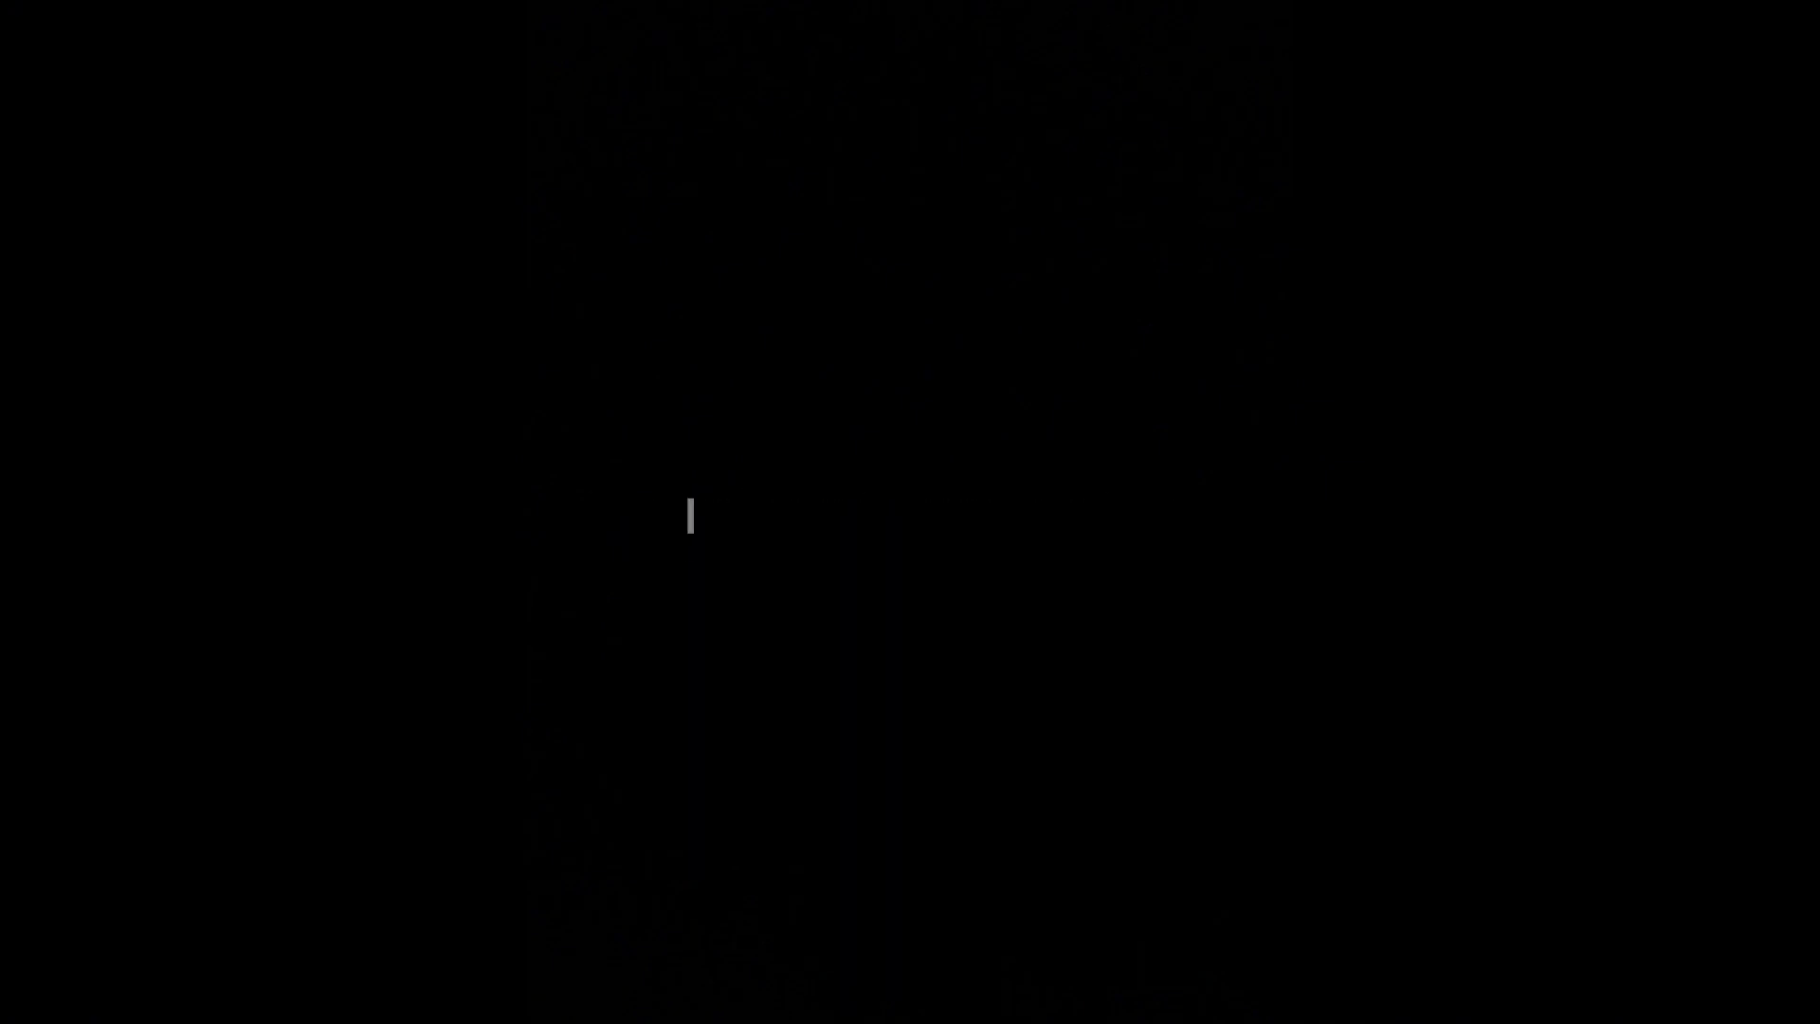
{"action": "type", "text": "the full story of what"}
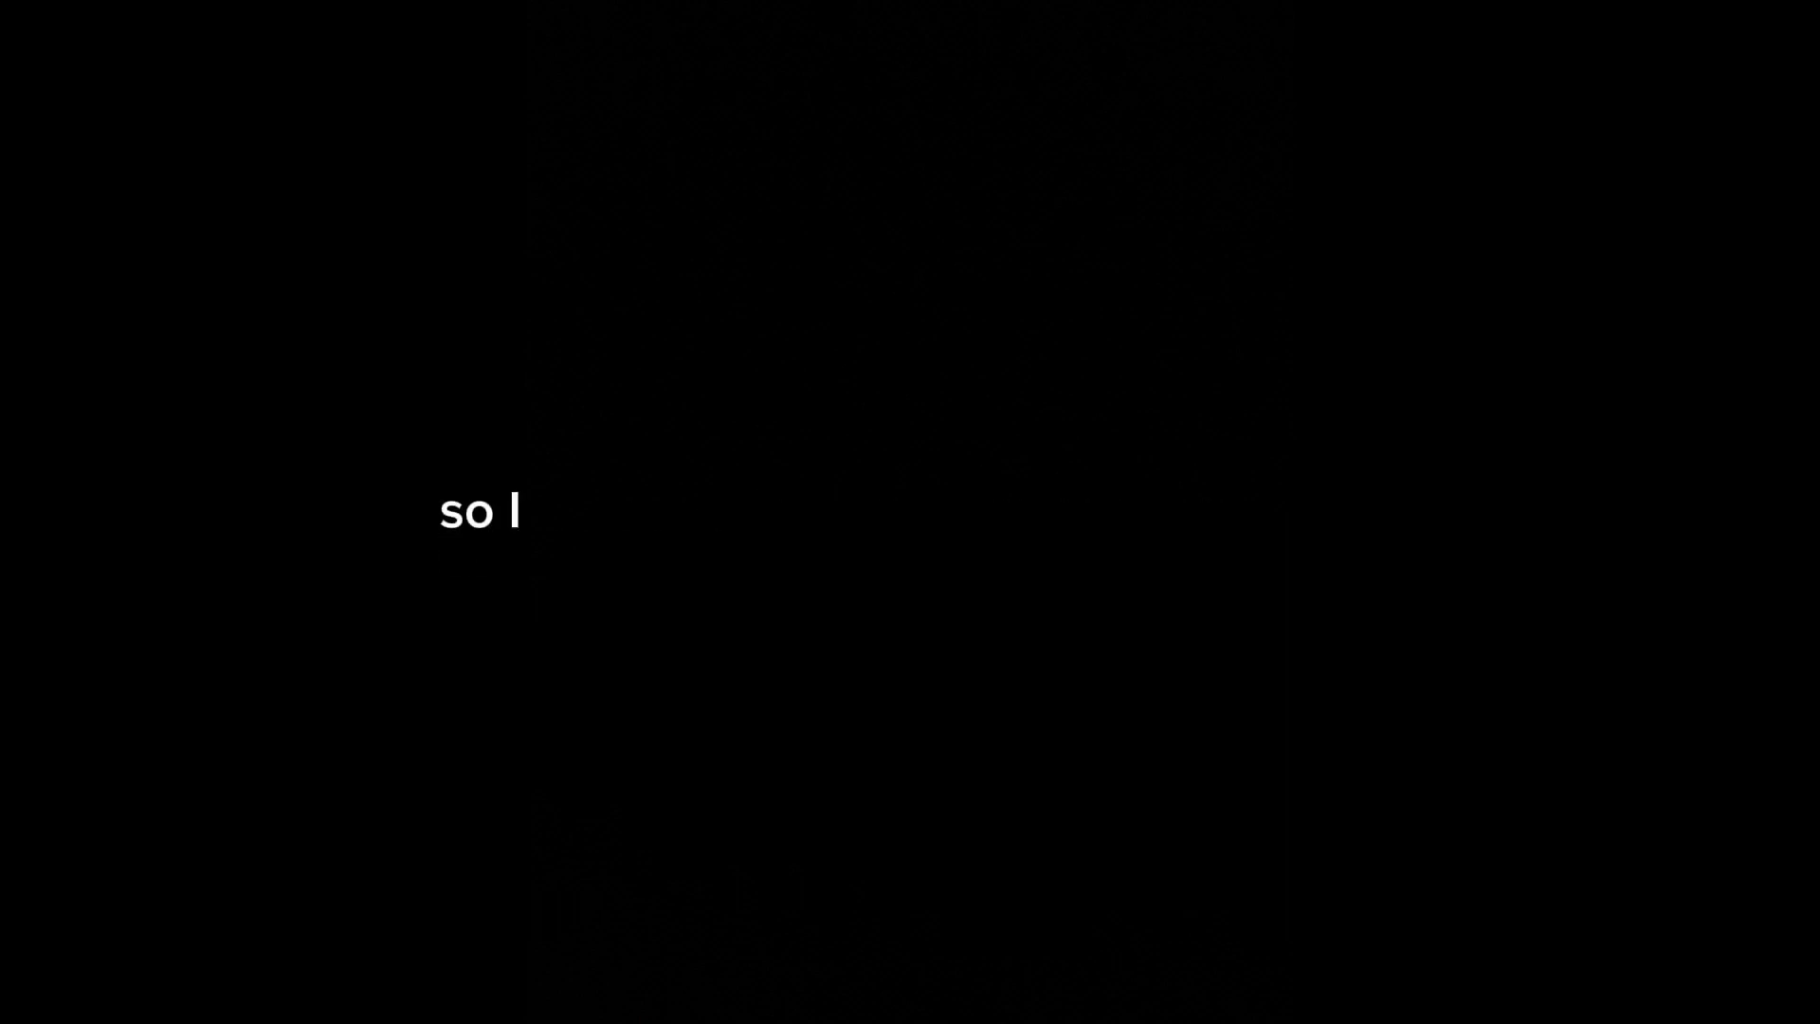
{"action": "type", "text": "decided to order a pizza for delivery"}
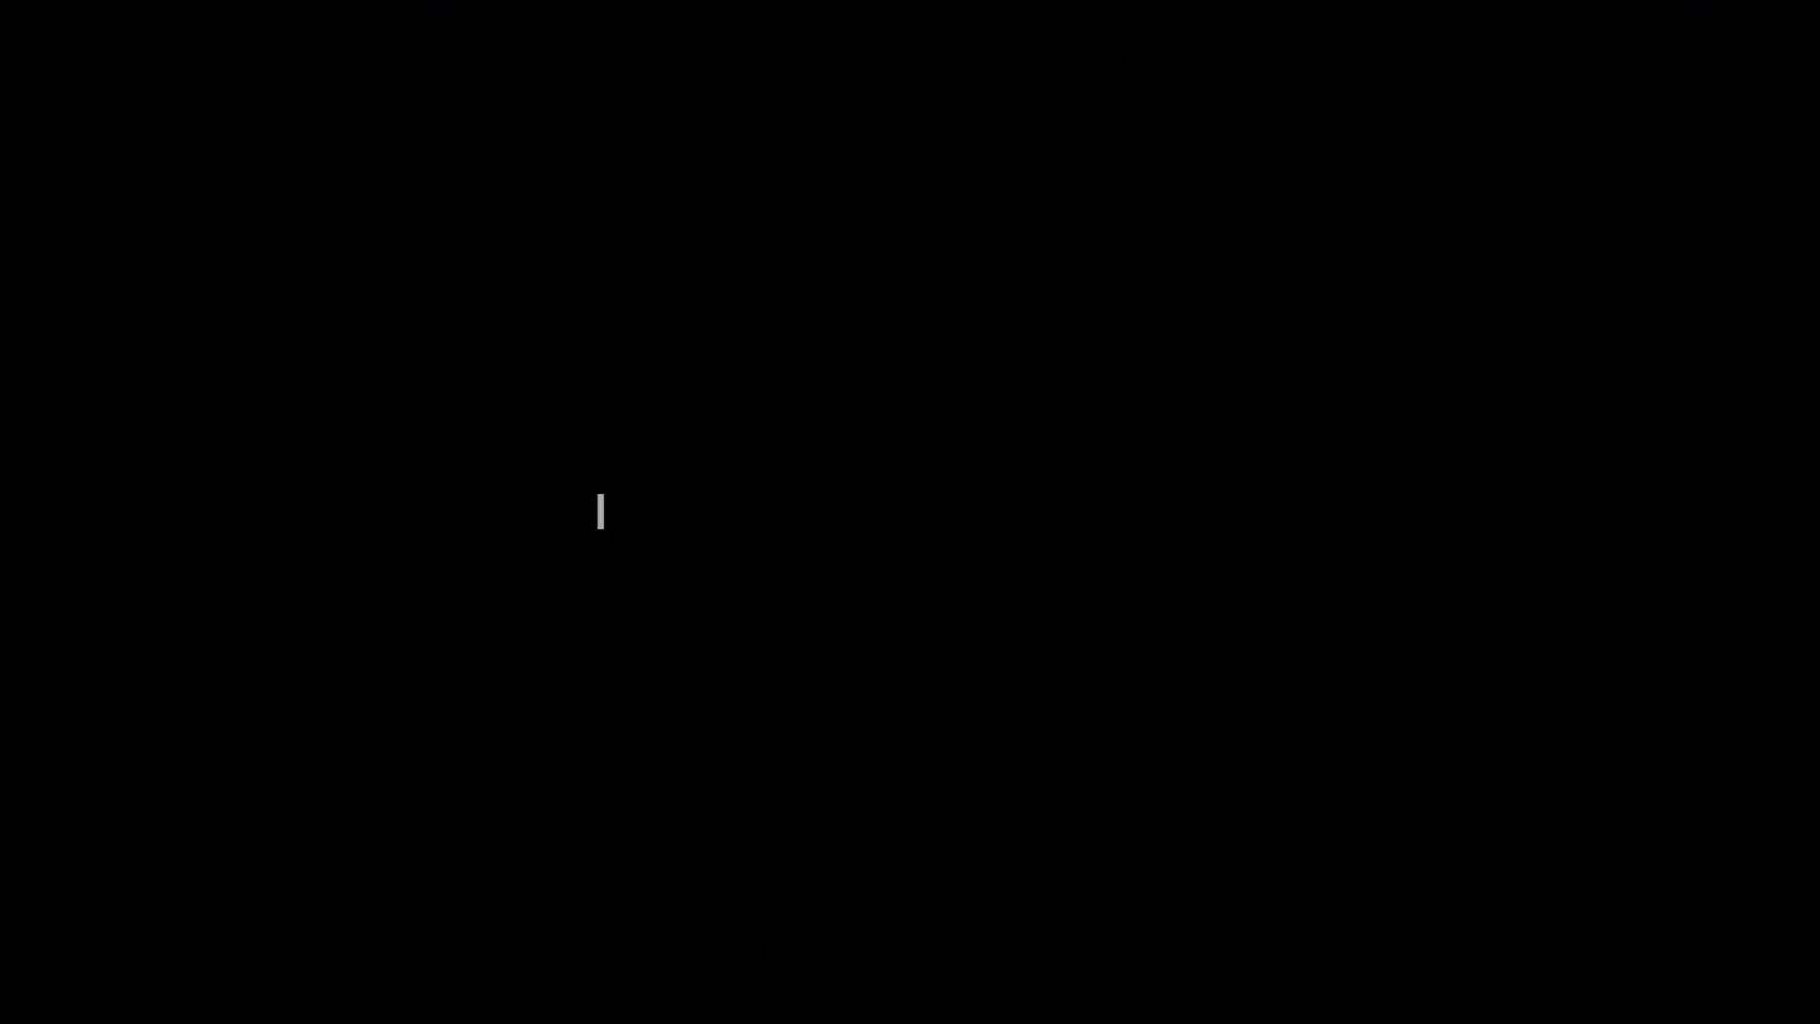
{"action": "type", "text": "when"}
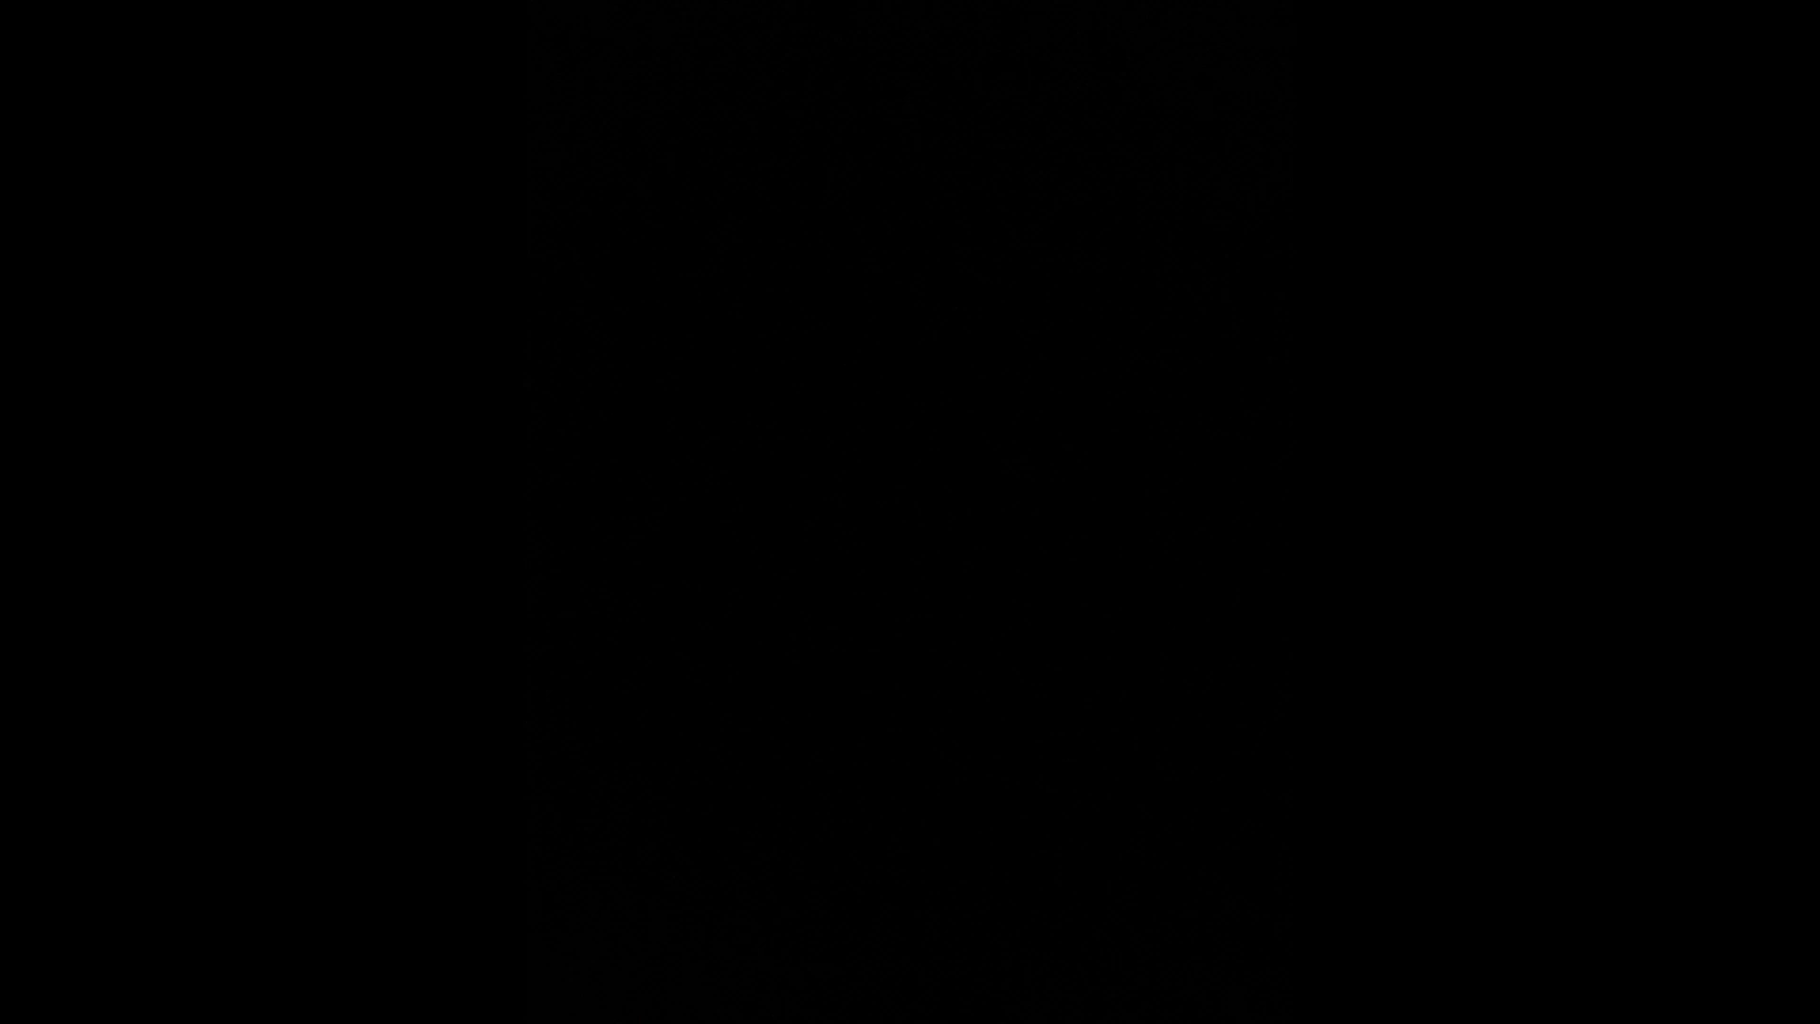
{"action": "type", "text": "I noticed"}
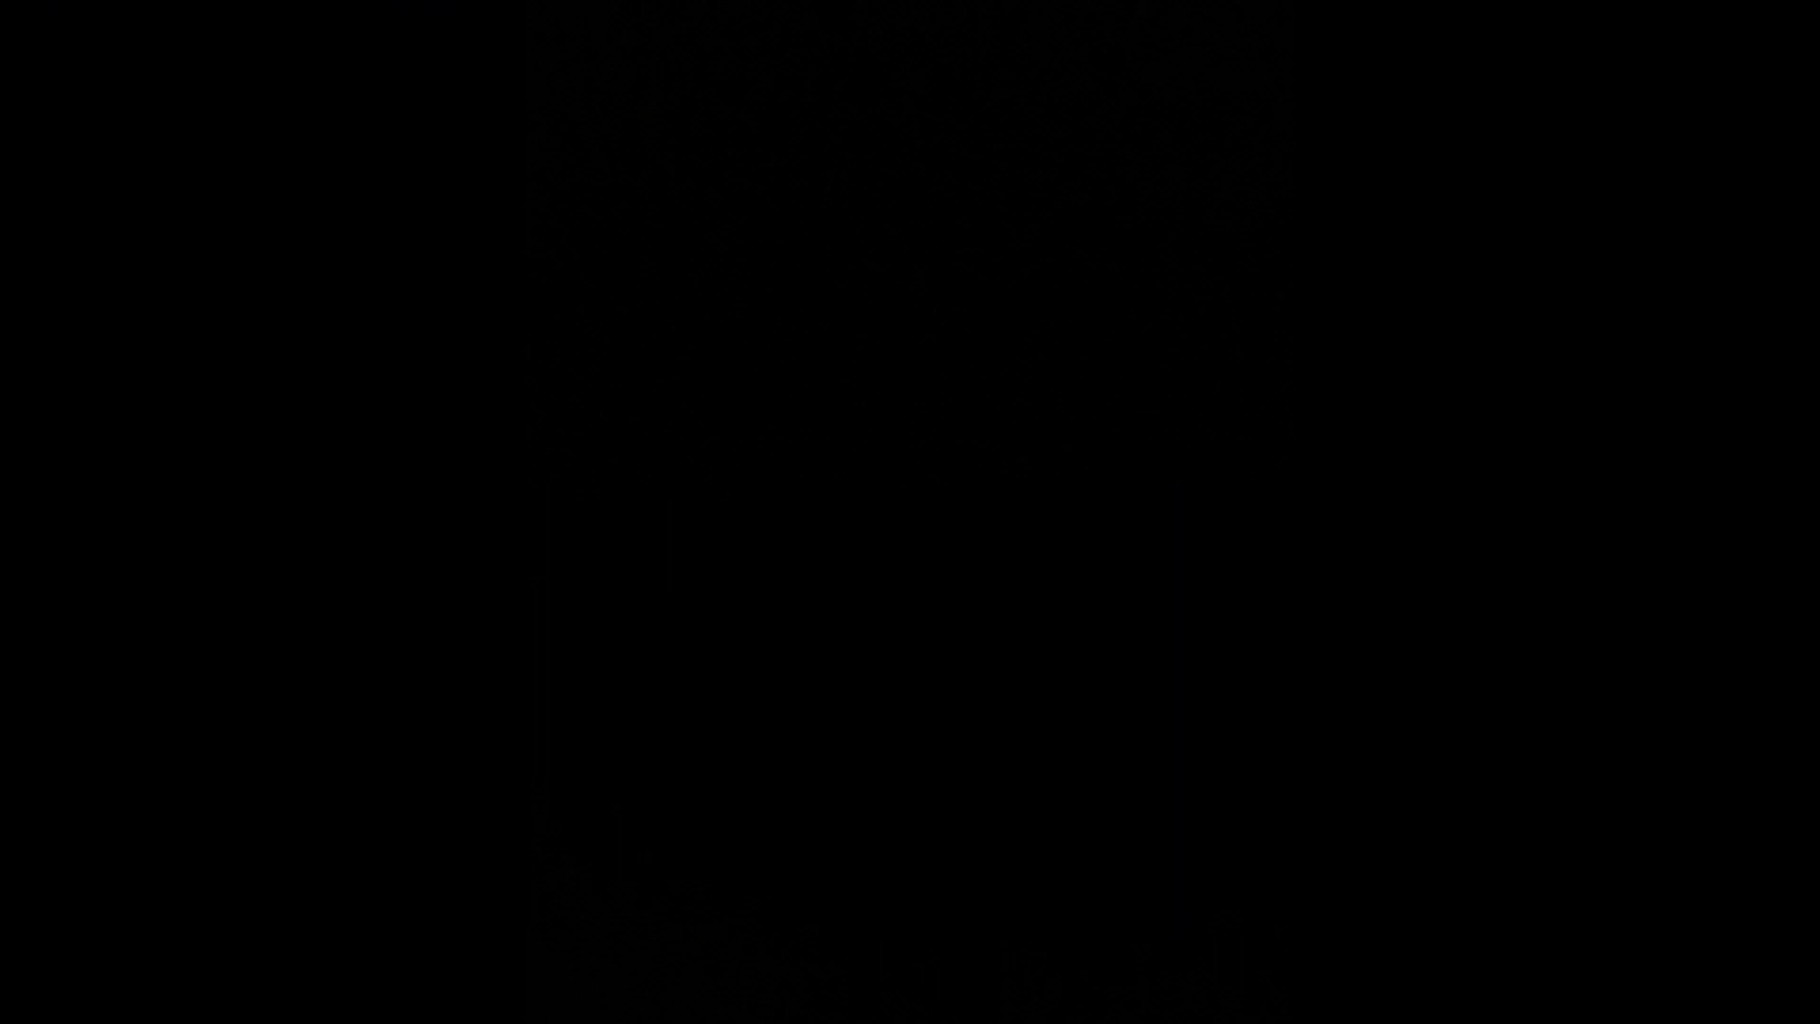
{"action": "type", "text": "I crept"}
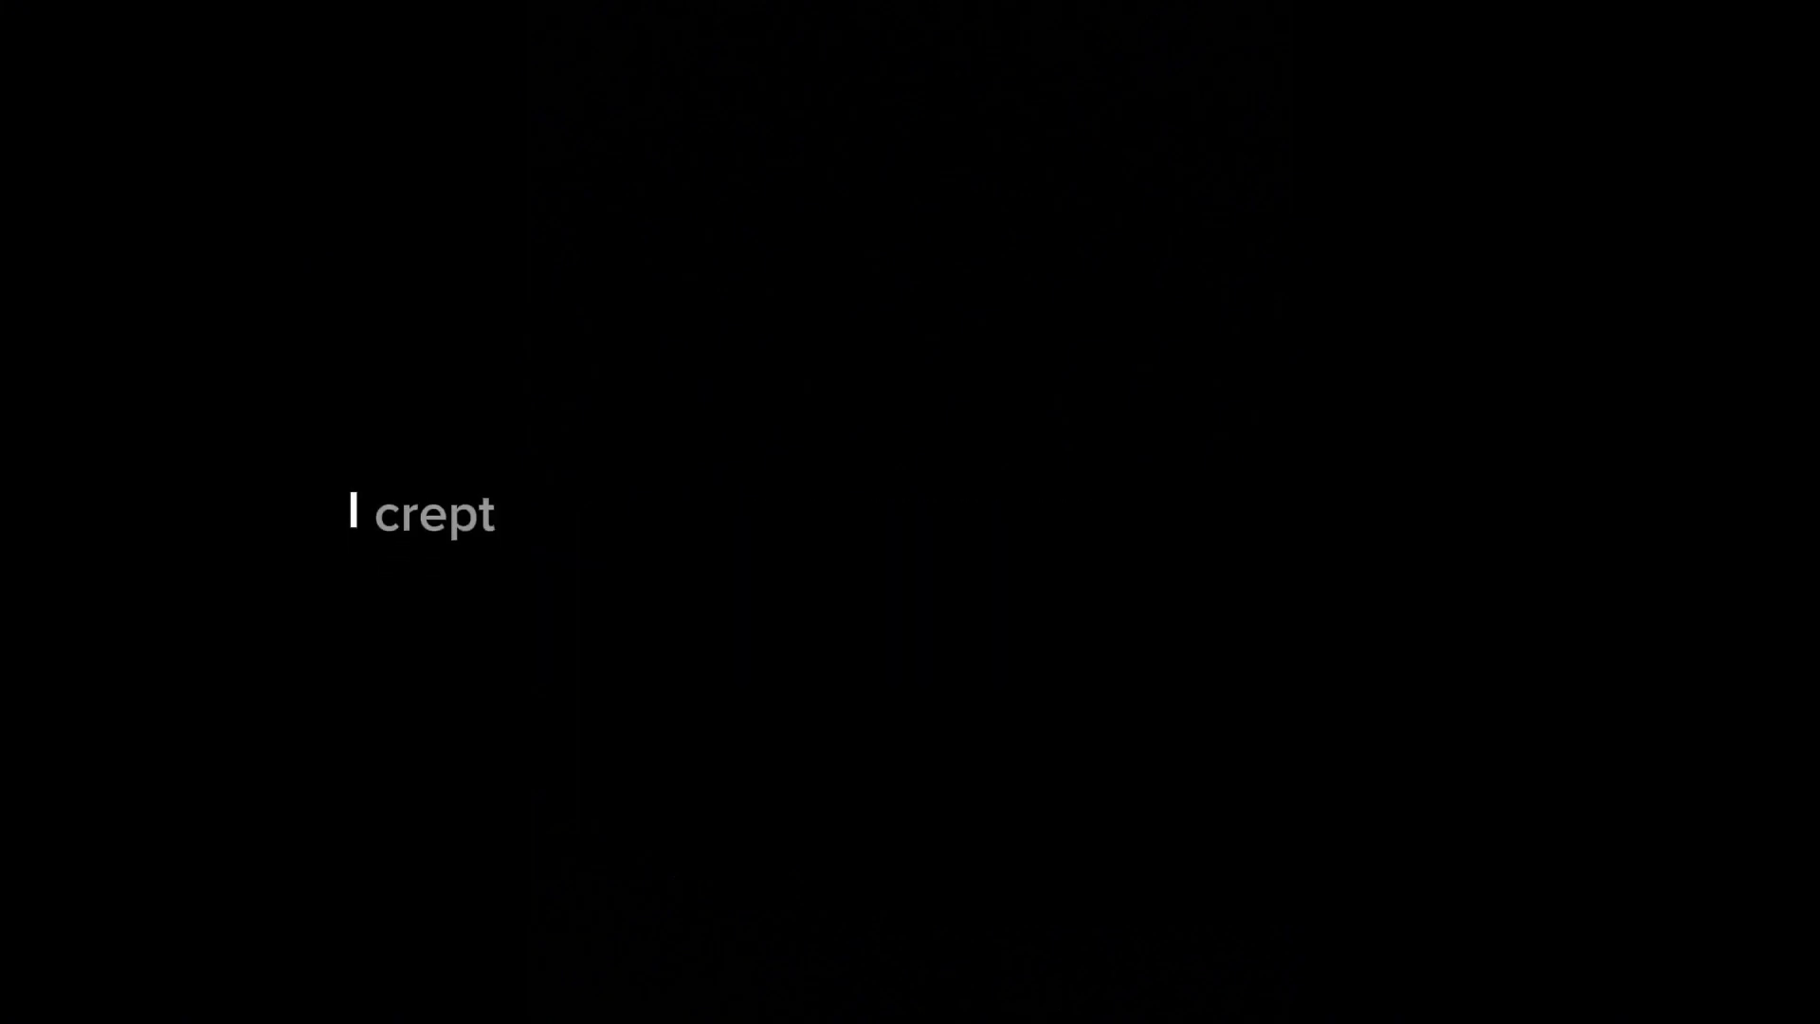
{"action": "type", "text": "slowly from my bedroom into"}
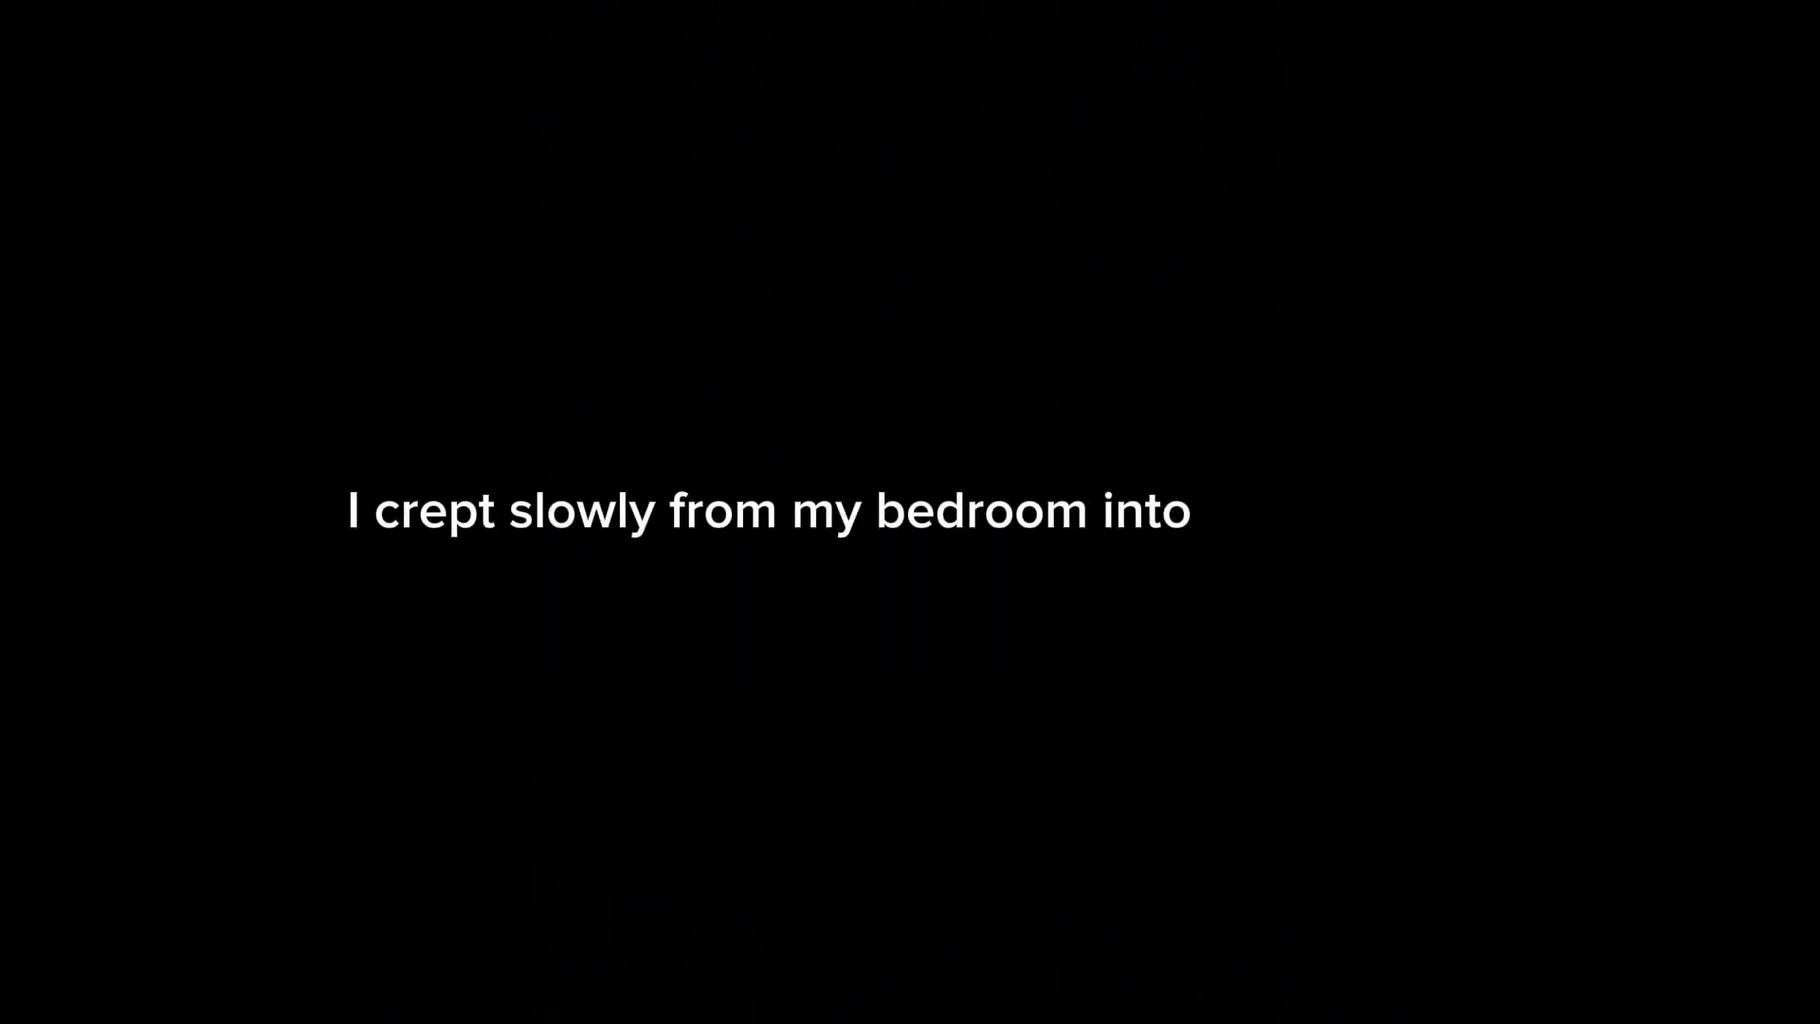